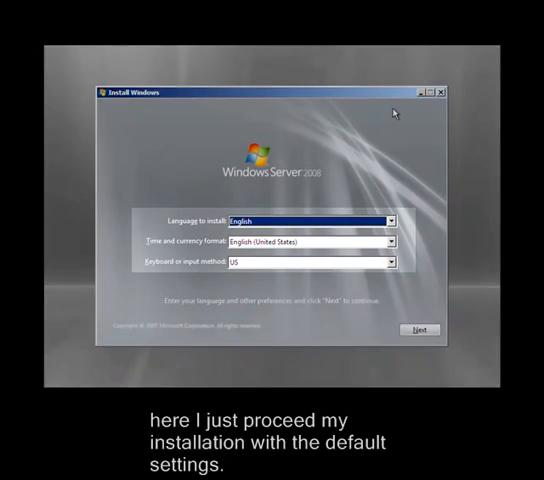
# - Keep English language, time format and US keyboard defaults and continue
pyautogui.click(419, 328)
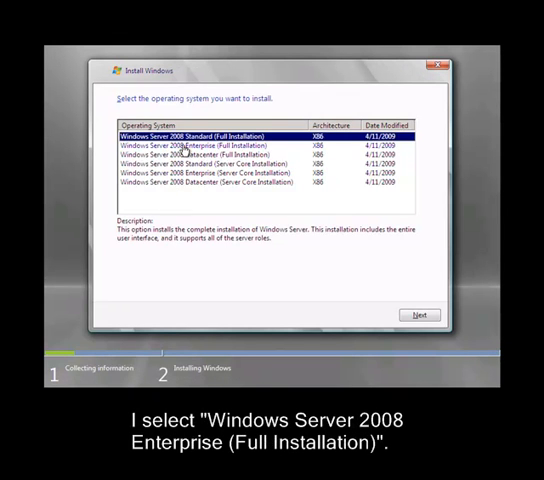
# - Select Windows Server 2008 Enterprise (Full Installation) and continue
pyautogui.click(418, 314)
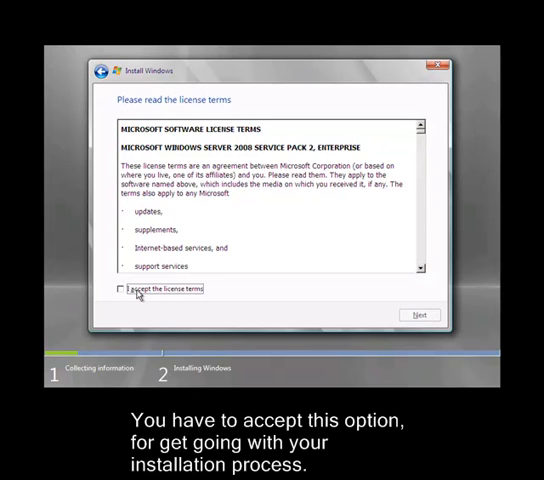
# - Tick 'I accept the license terms' and continue
pyautogui.click(121, 290)
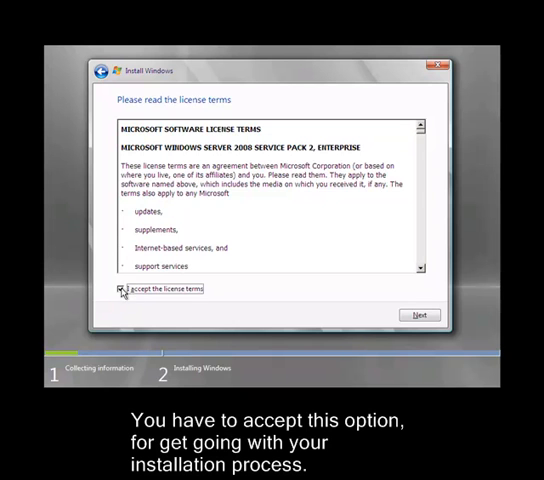
pyautogui.click(120, 291)
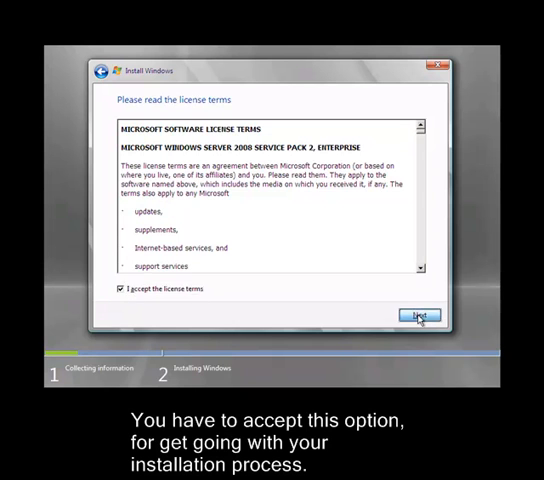
# - Choose the Custom (advanced) clean installation type
pyautogui.click(417, 316)
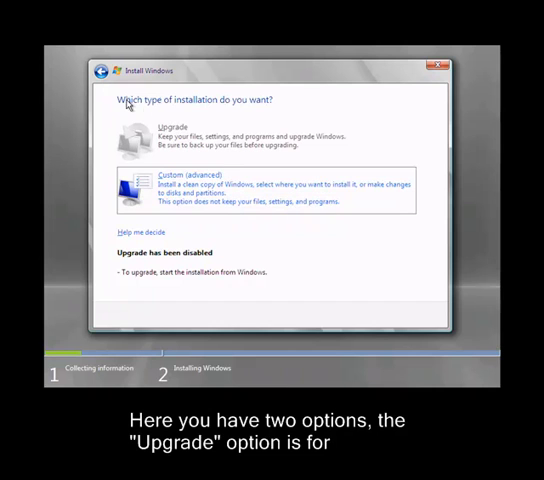
pyautogui.moveTo(209, 151)
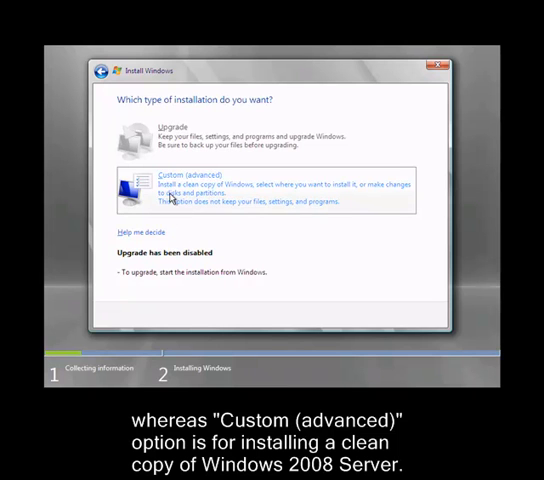
pyautogui.moveTo(180, 186)
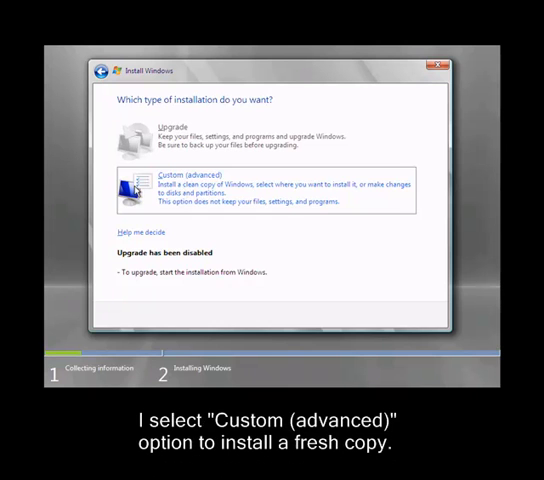
pyautogui.click(180, 184)
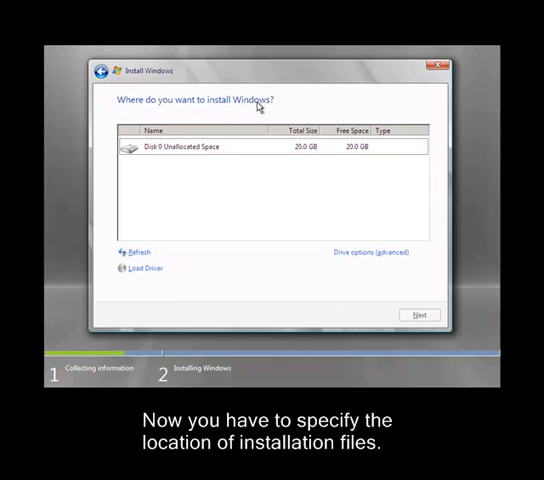
# - Select Disk 0 Unallocated Space and start the installation there
pyautogui.click(193, 152)
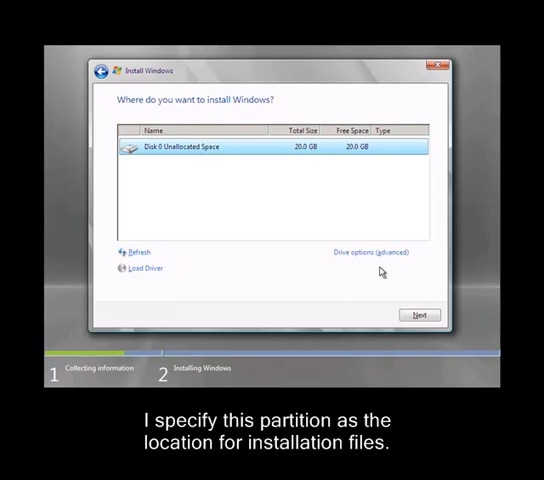
pyautogui.click(418, 314)
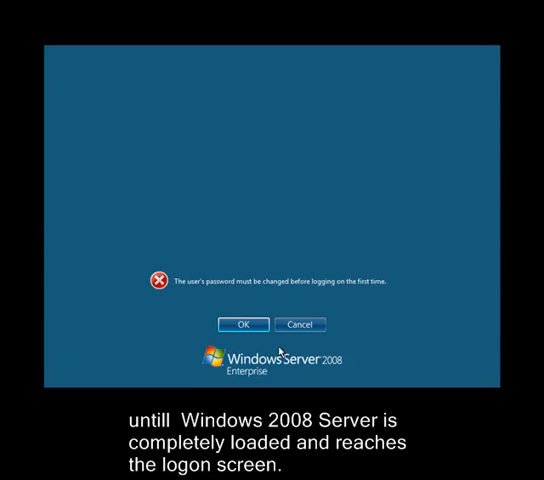
# - Acknowledge the first-logon password-change prompt, then dismiss the password-changed confirmation
pyautogui.click(242, 324)
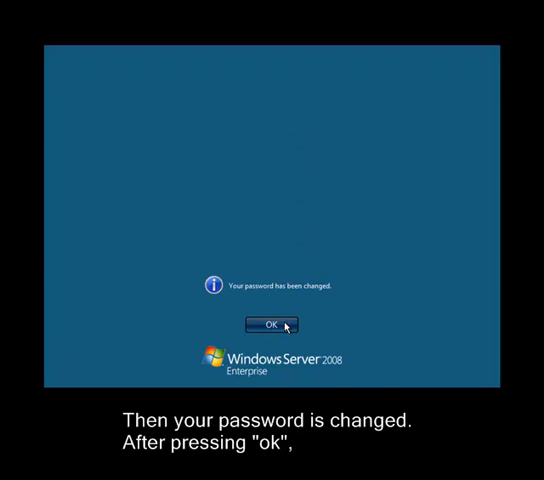
pyautogui.click(272, 324)
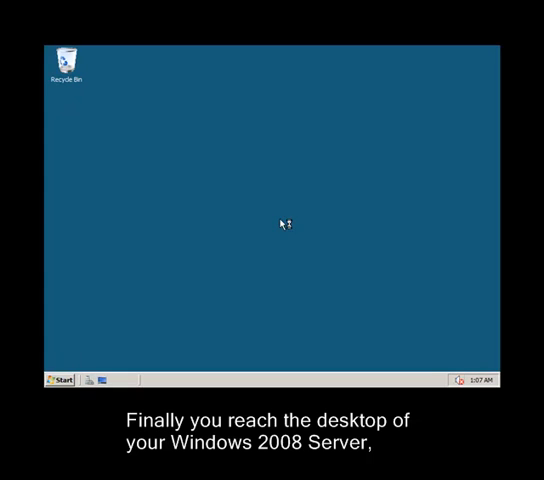
pyautogui.moveTo(249, 191)
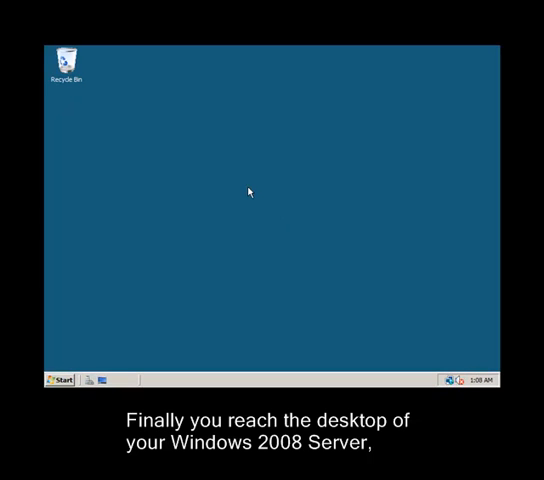